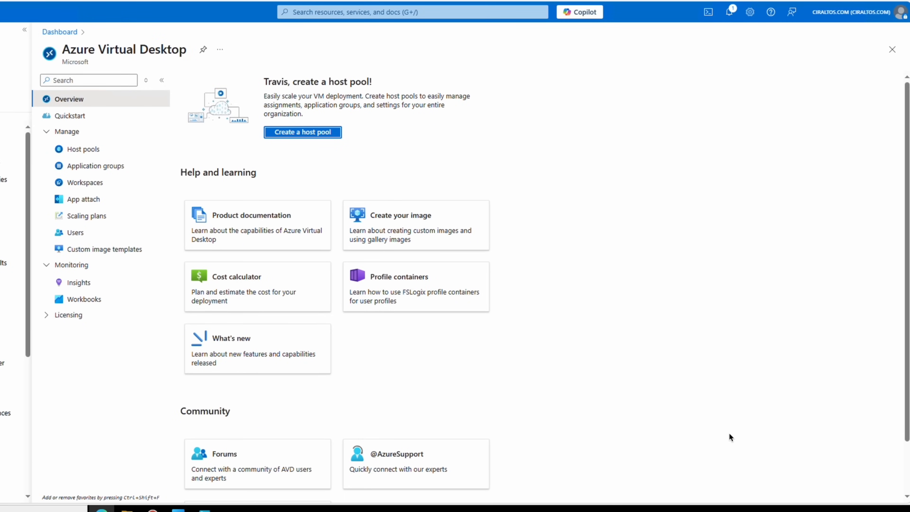
Show the Azure Virtual Desktop host pools list with CITHP and MultiHP2
{"action": "left_click", "coordinate": [83, 148]}
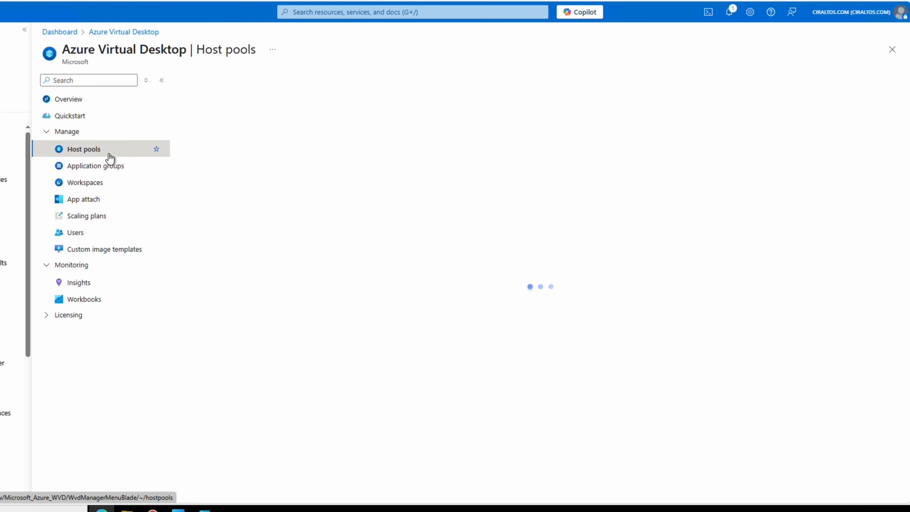
{"action": "left_click", "coordinate": [83, 148]}
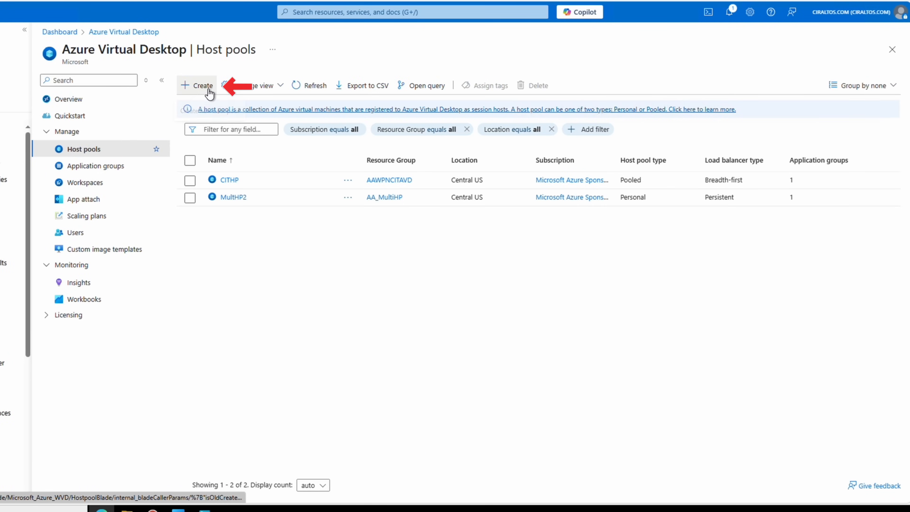
Begin a new host pool named MultiHP in resource group AA_MultiHP, located in Central US
{"action": "left_click", "coordinate": [196, 85]}
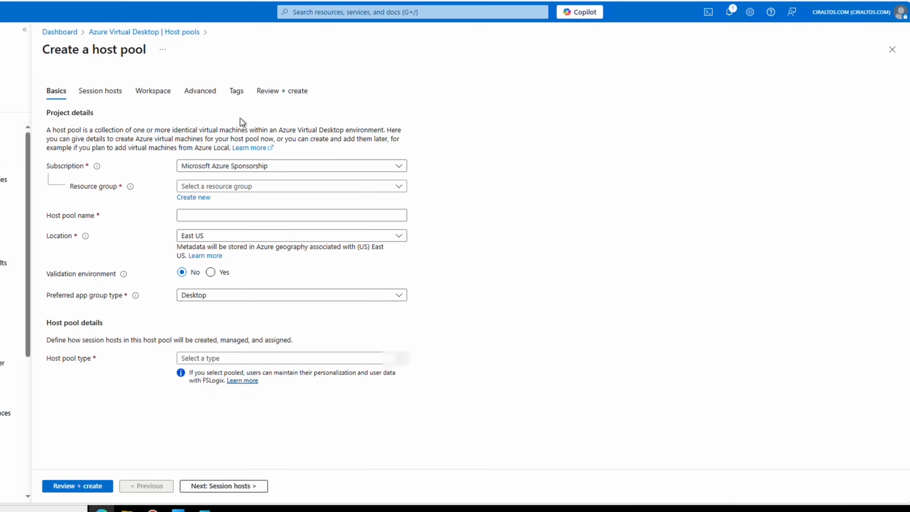
{"action": "left_click", "coordinate": [290, 186]}
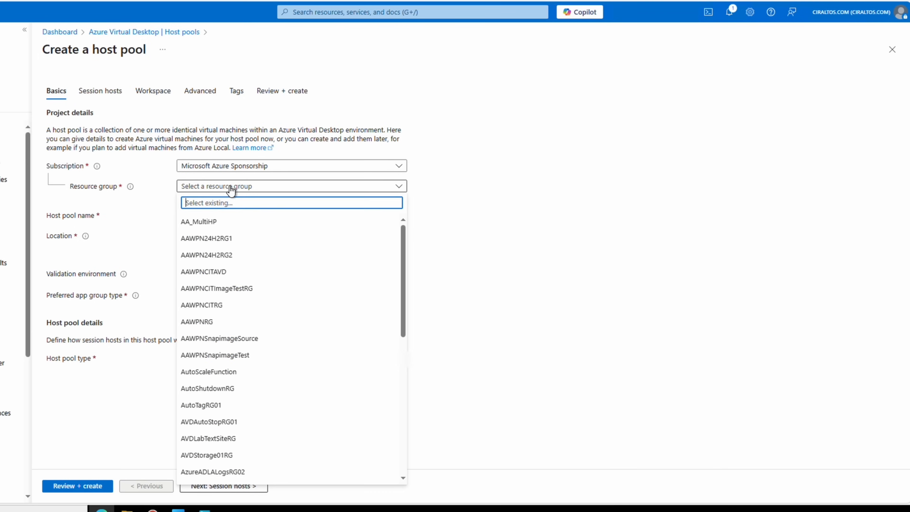
{"action": "left_click", "coordinate": [199, 221]}
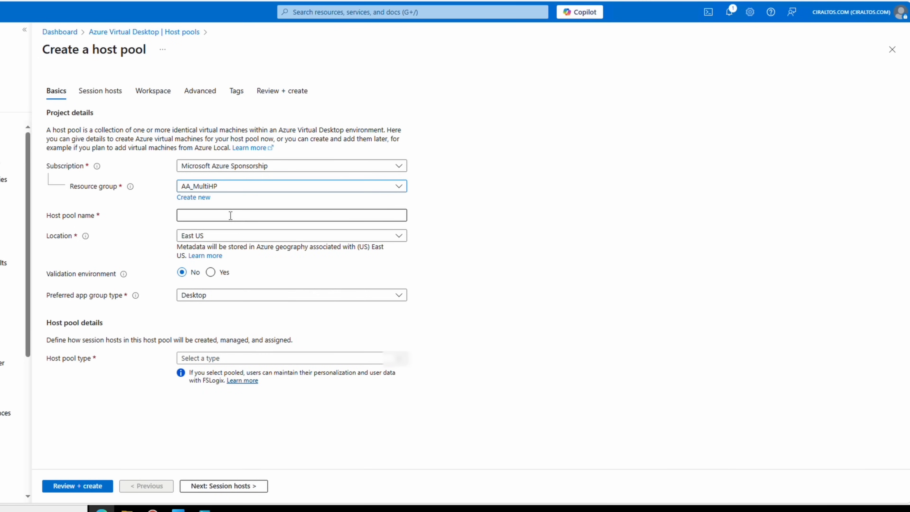
{"action": "type", "text": "MultiHP"}
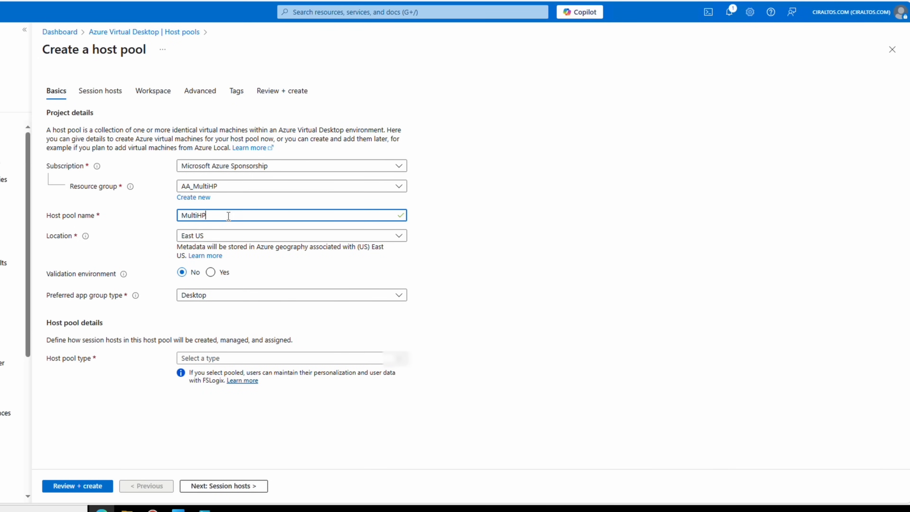
{"action": "left_click", "coordinate": [291, 236]}
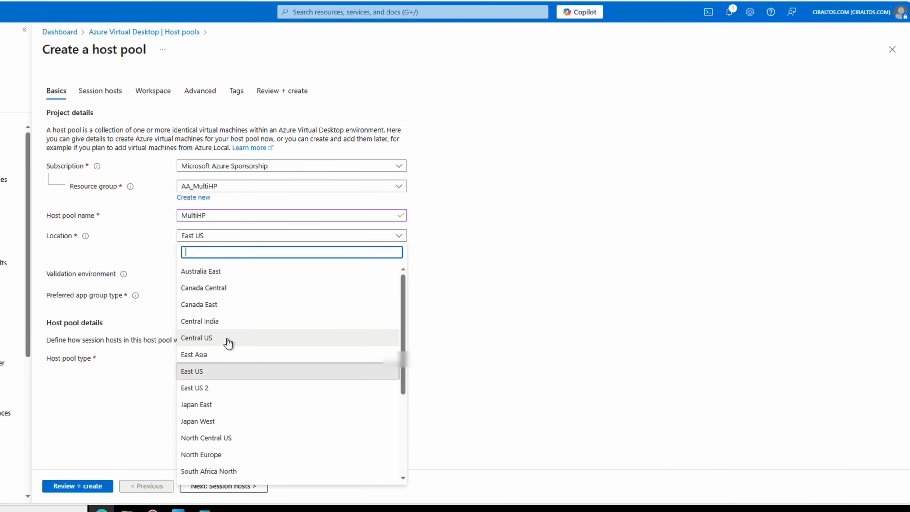
{"action": "left_click", "coordinate": [197, 338]}
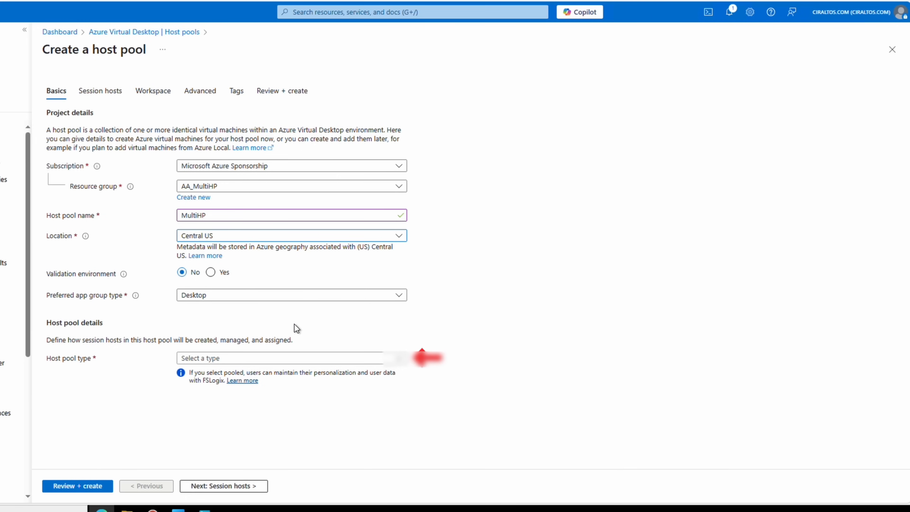
Make the pool Personal with Direct assignment and multiple desktops per user enabled
{"action": "left_click", "coordinate": [290, 359]}
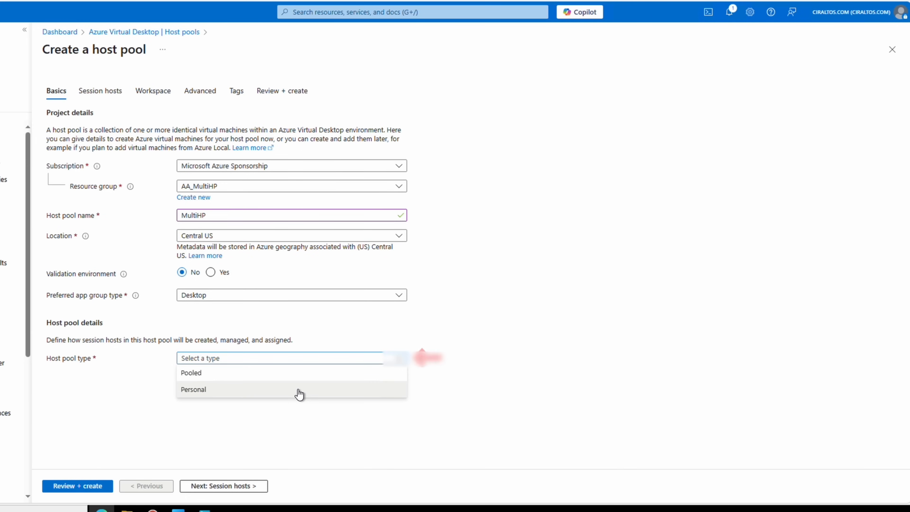
{"action": "left_click", "coordinate": [193, 389]}
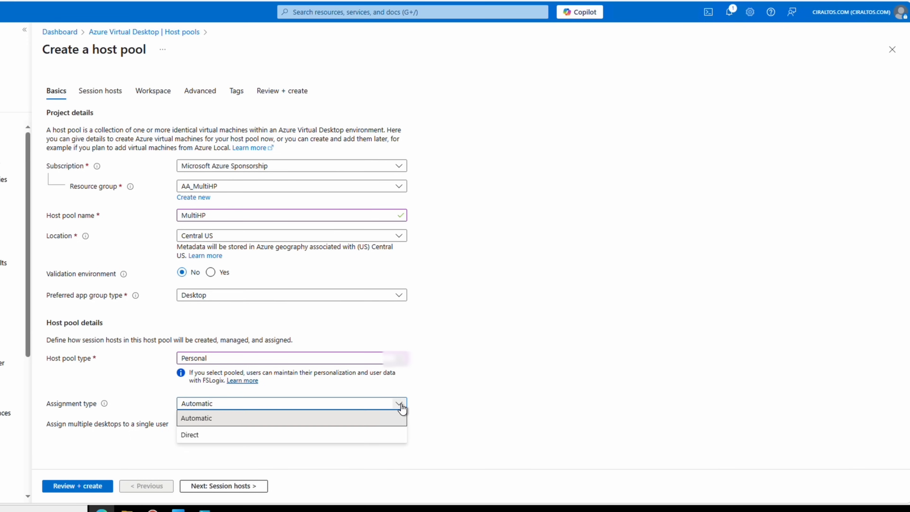
{"action": "left_click", "coordinate": [189, 435]}
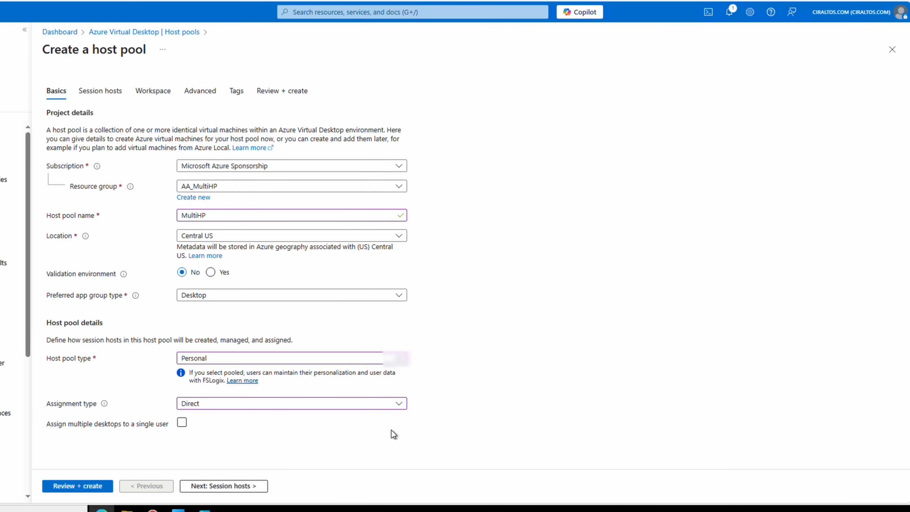
{"action": "left_click", "coordinate": [181, 422]}
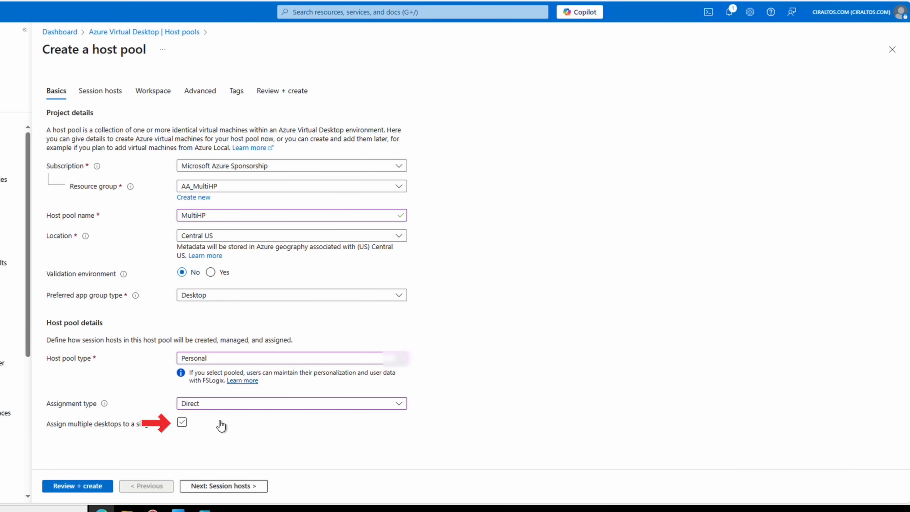
{"action": "left_click", "coordinate": [182, 422]}
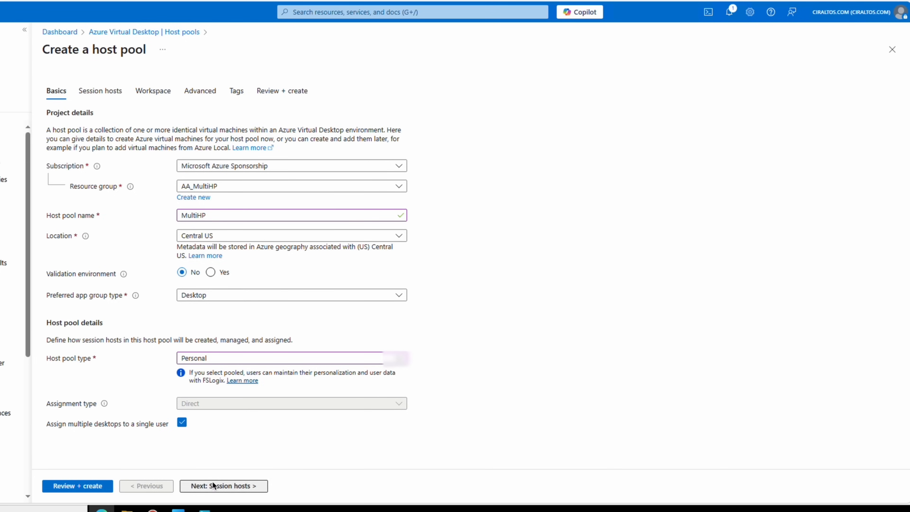
Add session host VMs prefixed MultiSH, domain-joined, then proceed to workspace registration
{"action": "left_click", "coordinate": [223, 485]}
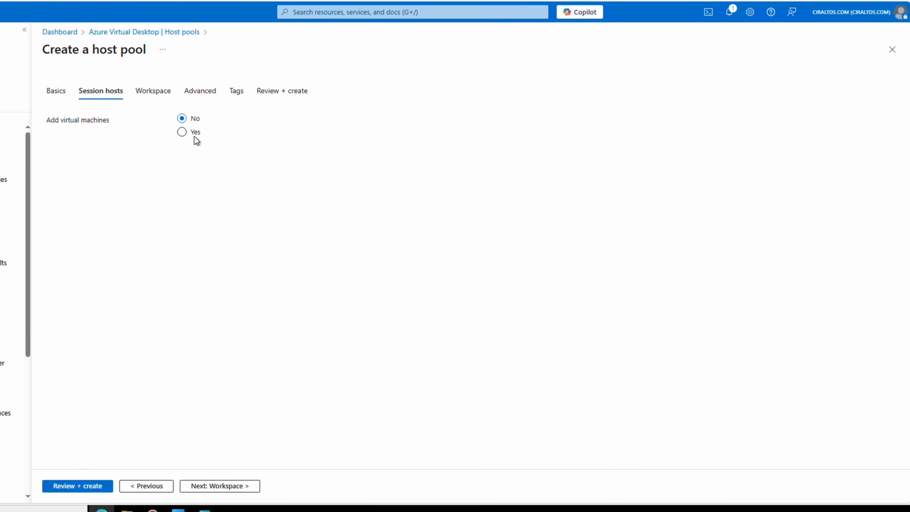
{"action": "left_click", "coordinate": [181, 132]}
{"action": "type", "text": "MultiSH"}
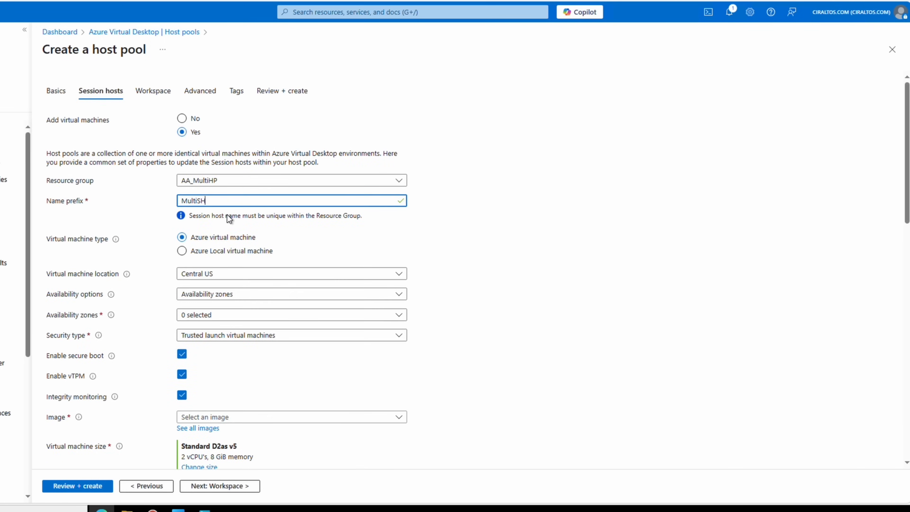
{"action": "scroll", "scroll_direction": "down", "scroll_amount": 3}
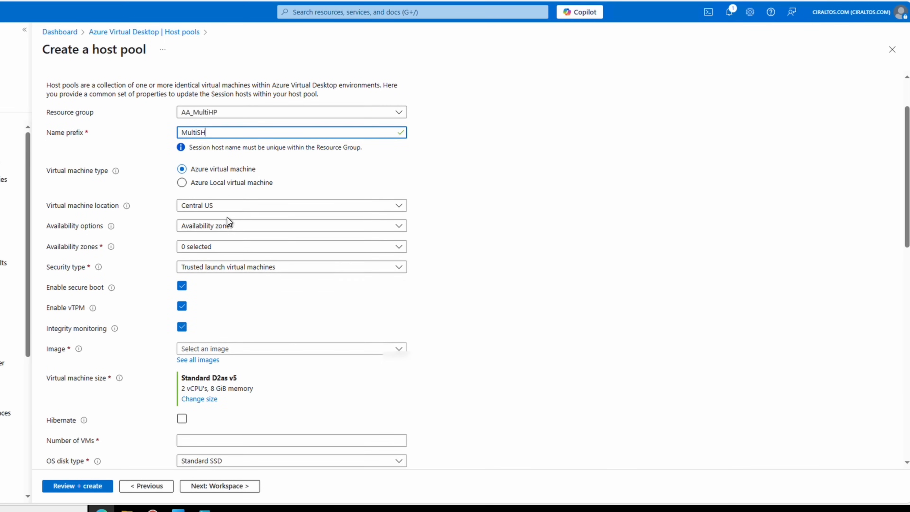
{"action": "scroll", "scroll_direction": "down", "scroll_amount": 3}
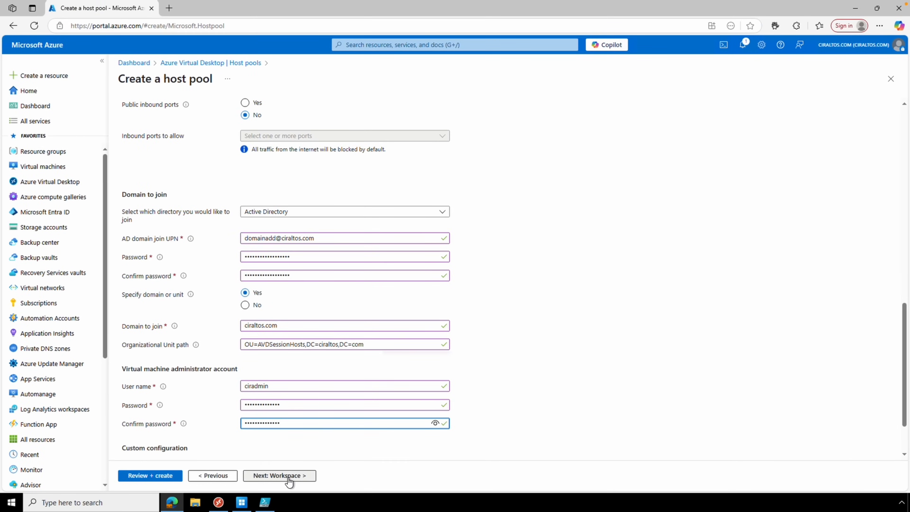
{"action": "left_click", "coordinate": [280, 476]}
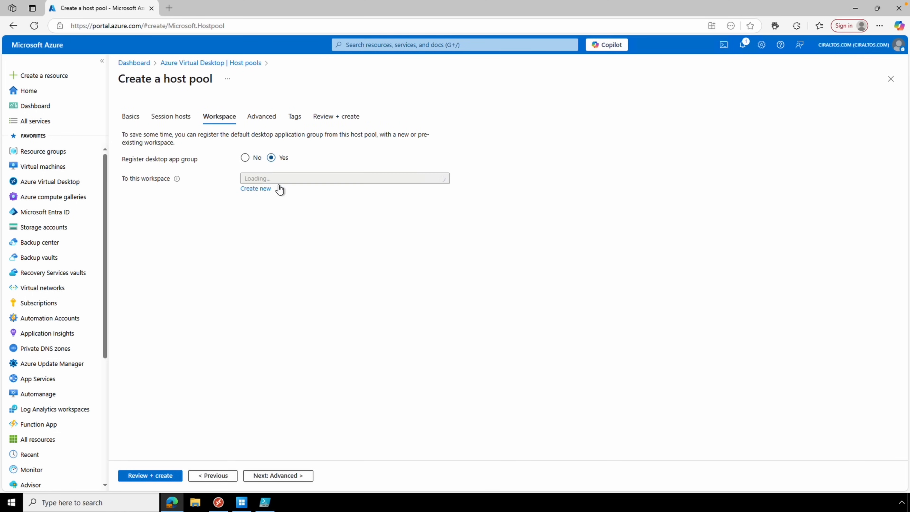
{"action": "left_click", "coordinate": [150, 476]}
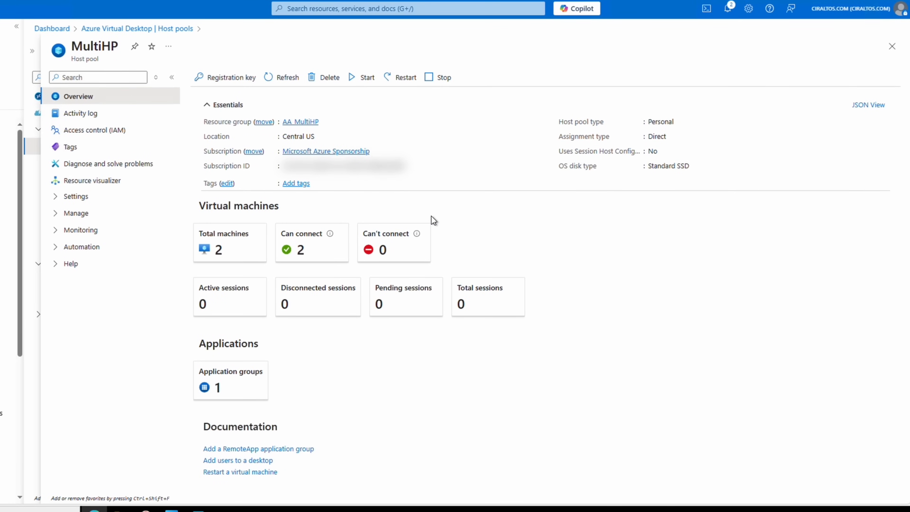
Show the MultiHP host pool's Properties page under Settings
{"action": "left_click", "coordinate": [75, 197]}
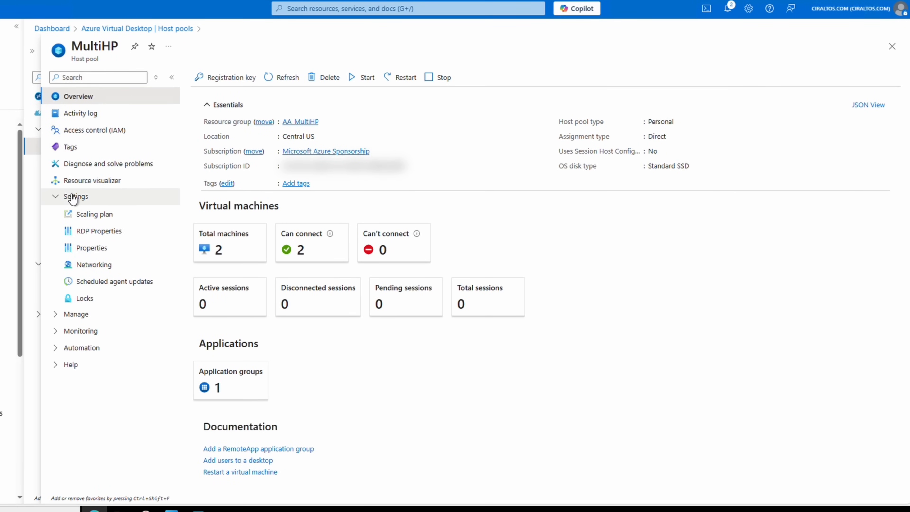
{"action": "left_click", "coordinate": [92, 248]}
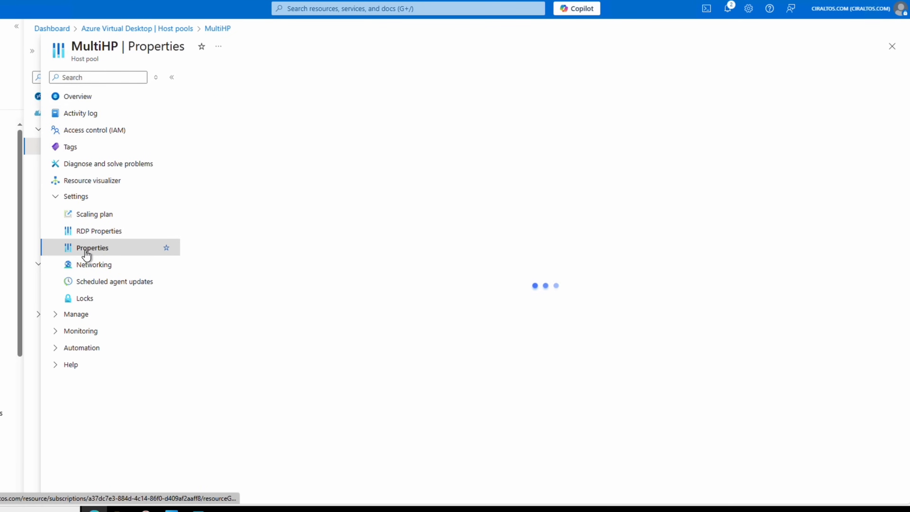
{"action": "left_click", "coordinate": [92, 247]}
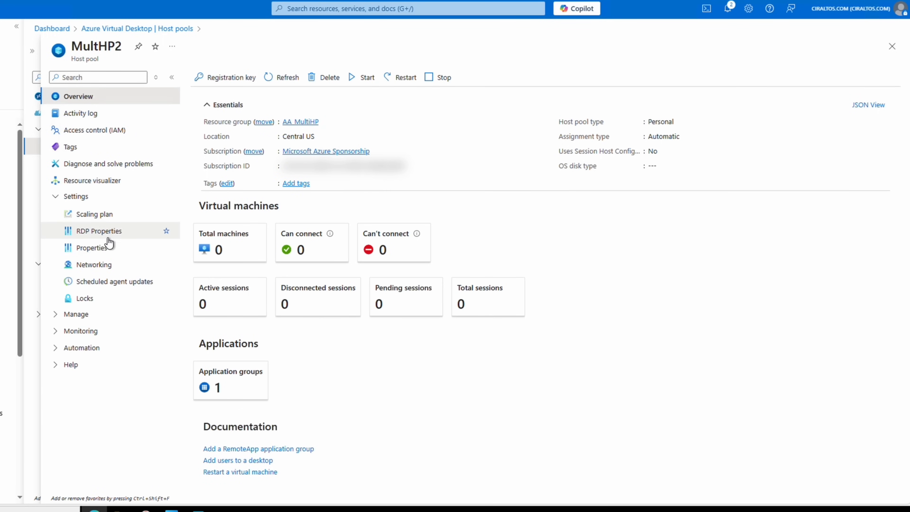
Set MultHP2 properties to Direct assignment with multiple desktops per user and save
{"action": "left_click", "coordinate": [91, 247]}
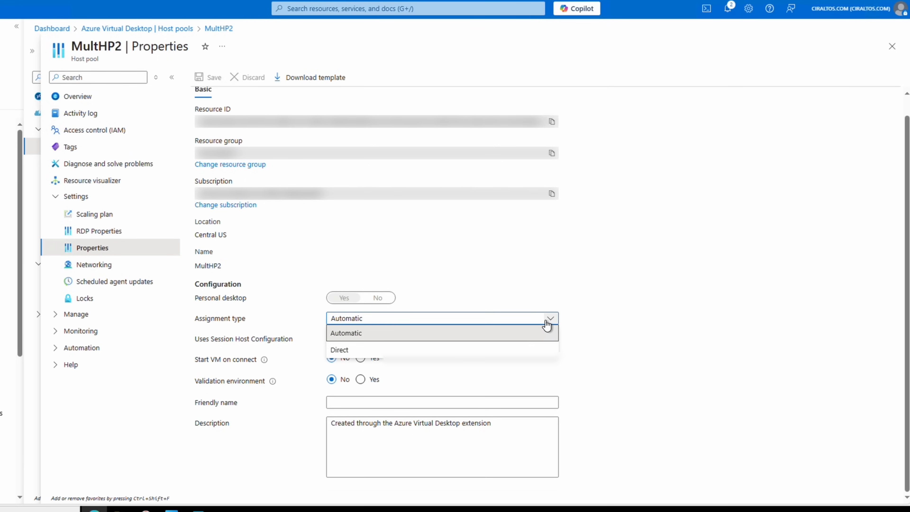
{"action": "left_click", "coordinate": [339, 349]}
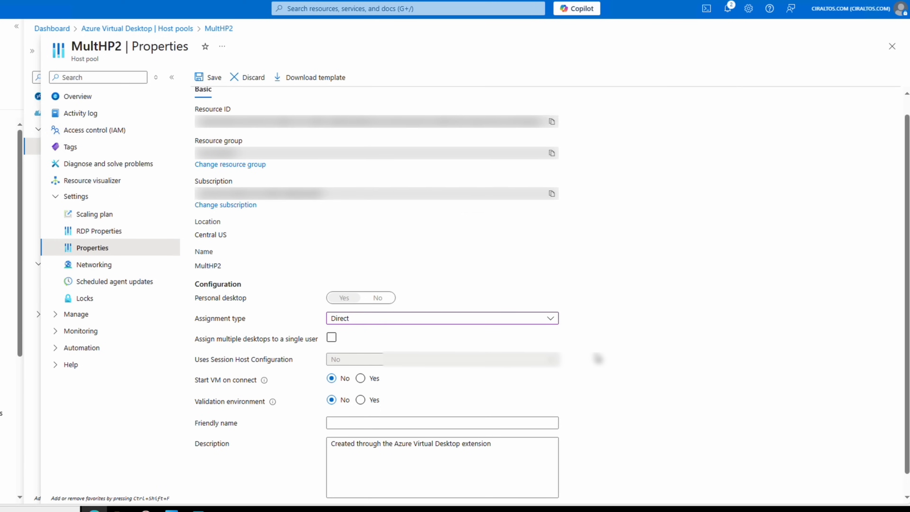
{"action": "left_click", "coordinate": [332, 337]}
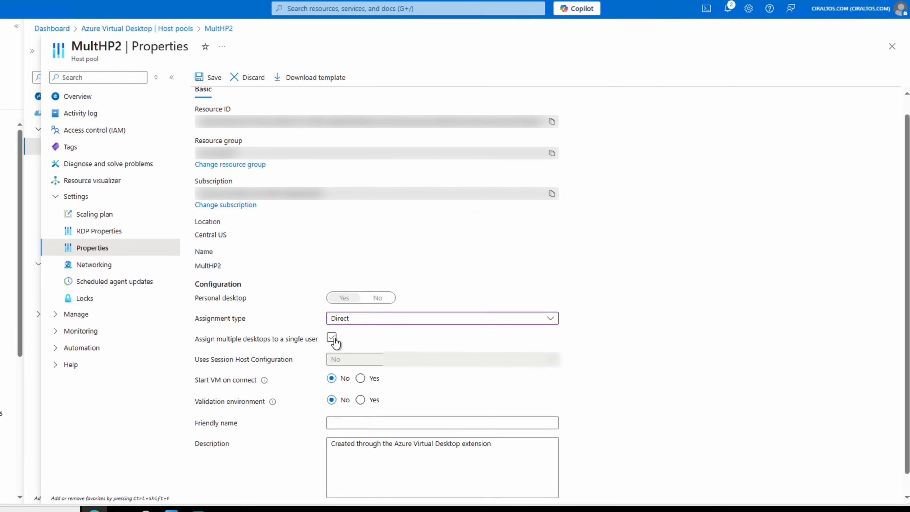
{"action": "left_click", "coordinate": [331, 337]}
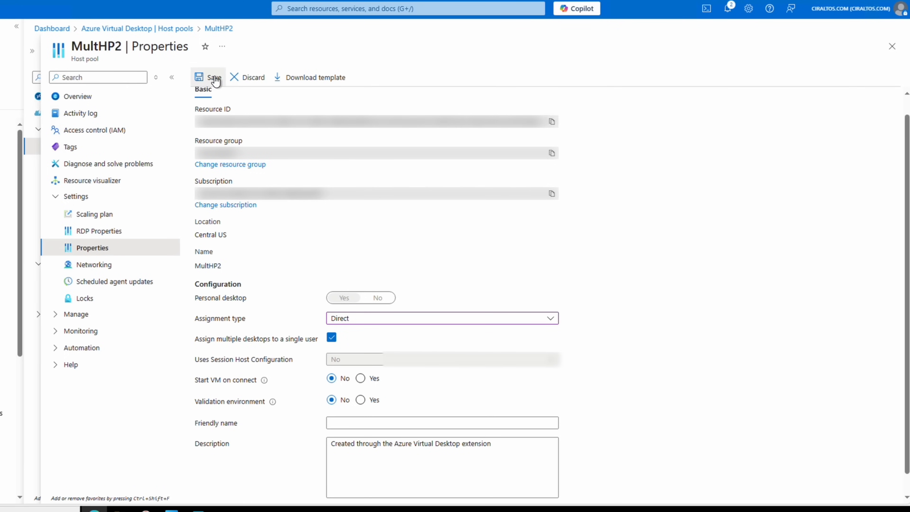
{"action": "left_click", "coordinate": [213, 78]}
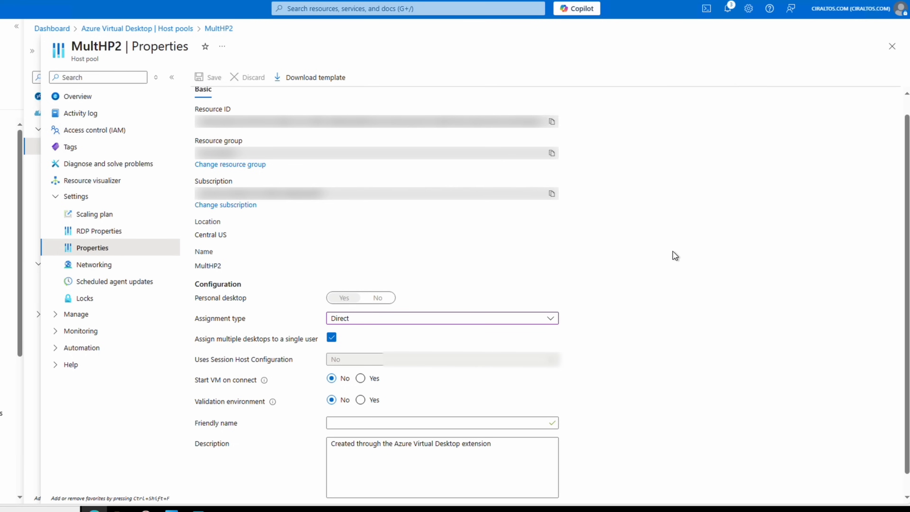
Revisit MultHP2 properties to confirm Direct assignment persisted, then go to MultiHP's overview
{"action": "left_click", "coordinate": [99, 231]}
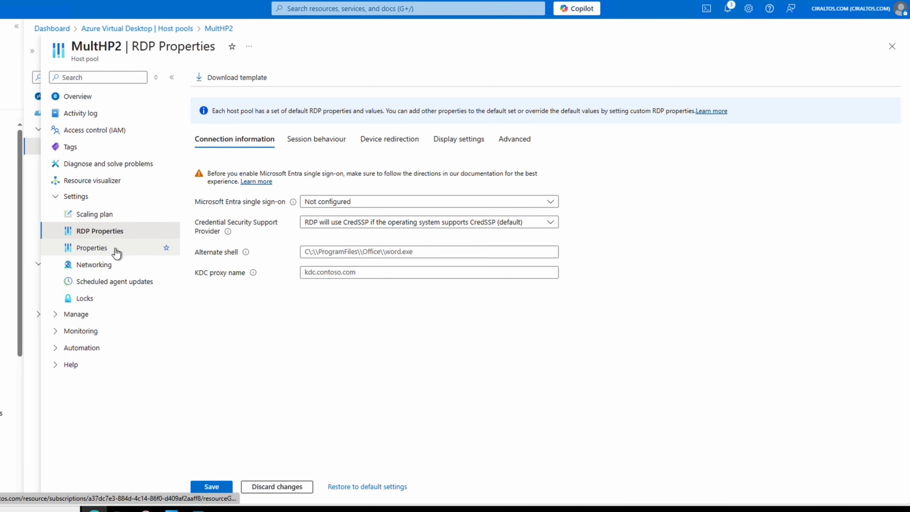
{"action": "left_click", "coordinate": [91, 248]}
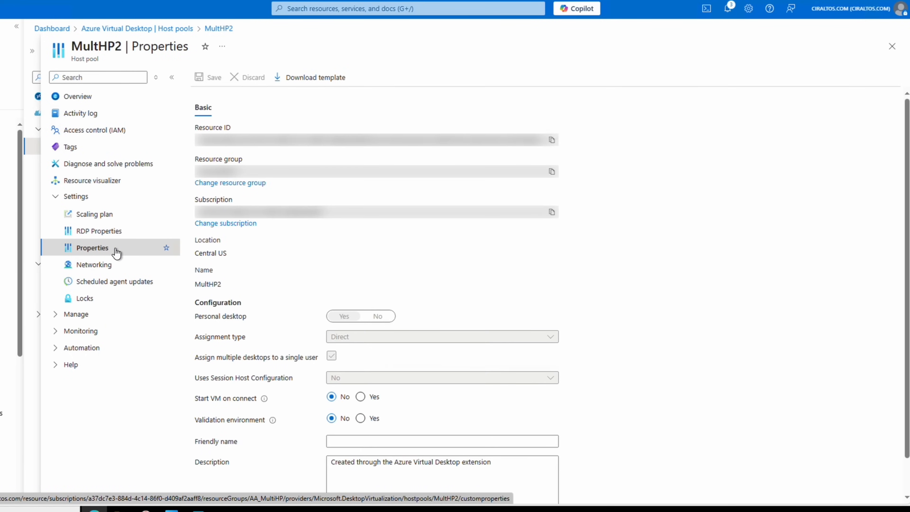
{"action": "scroll", "scroll_direction": "down", "scroll_amount": 3}
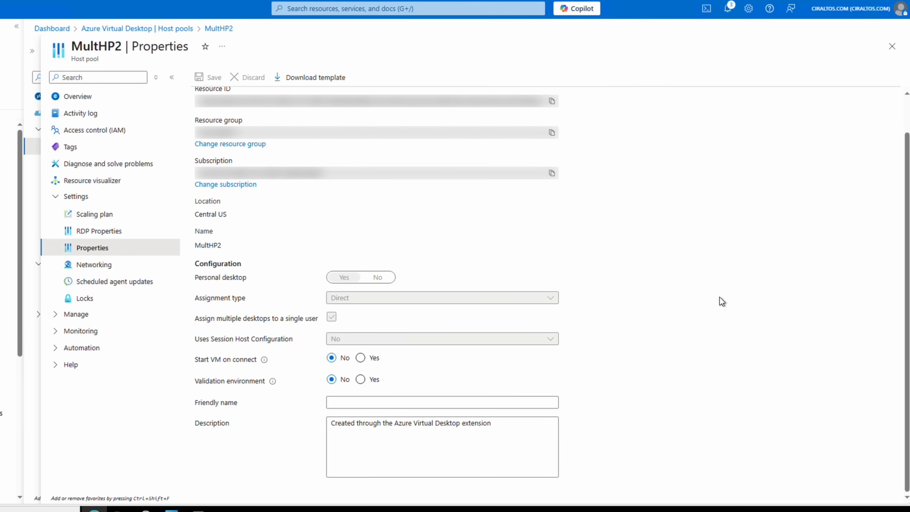
{"action": "left_click", "coordinate": [77, 96]}
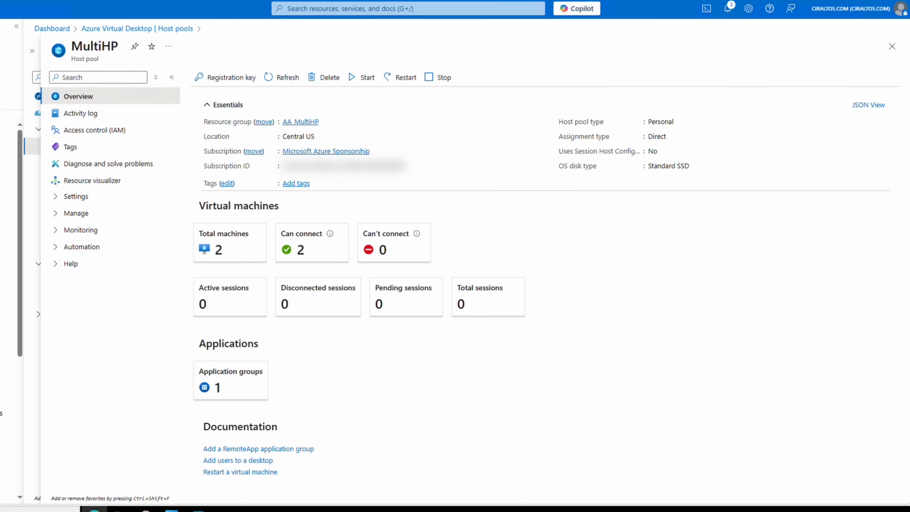
{"action": "mouse_move", "coordinate": [75, 213]}
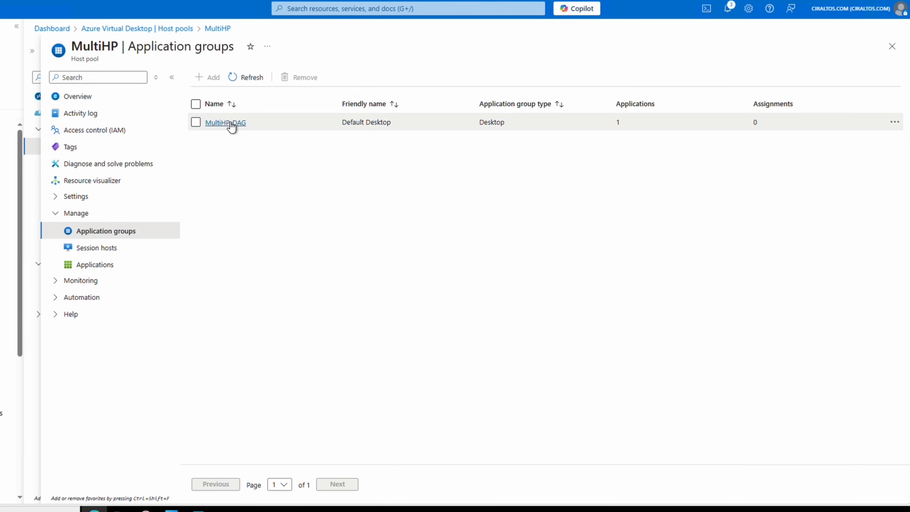
Add the AVDUsers group to MultiHP-DAG's assignments
{"action": "left_click", "coordinate": [224, 122]}
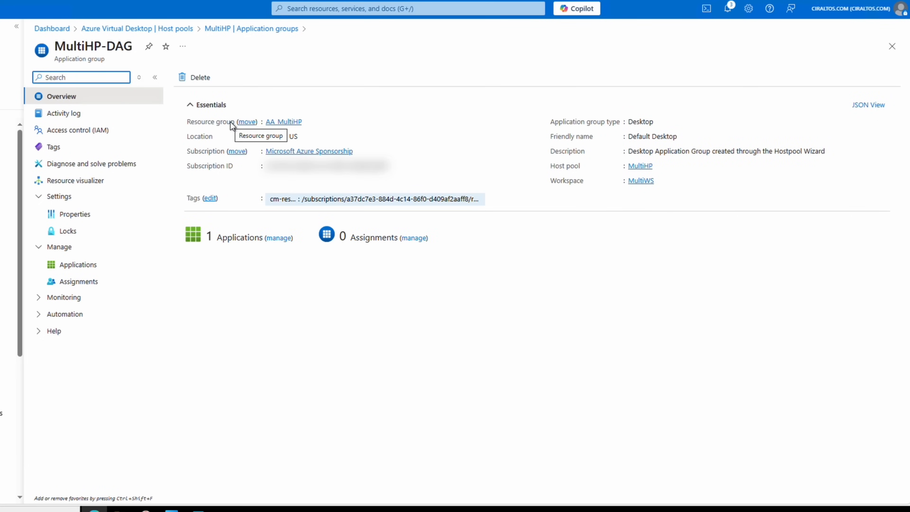
{"action": "mouse_move", "coordinate": [92, 284]}
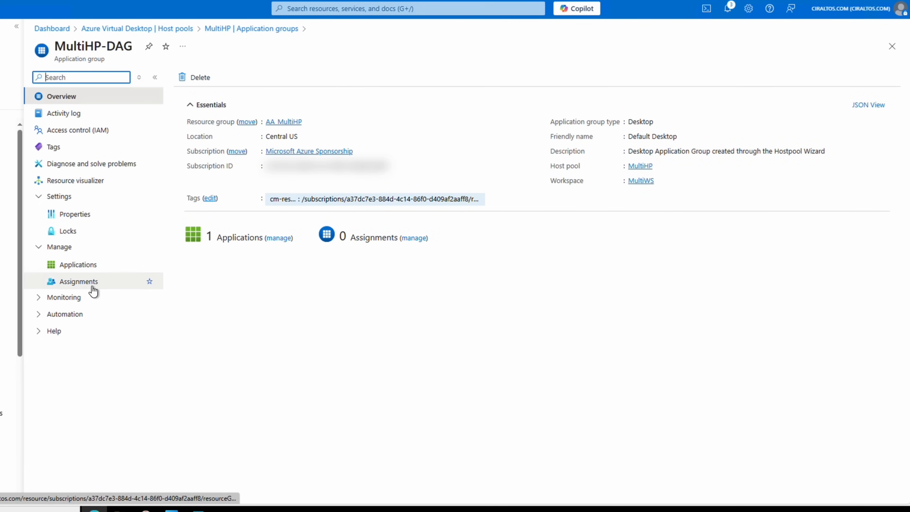
{"action": "left_click", "coordinate": [78, 281]}
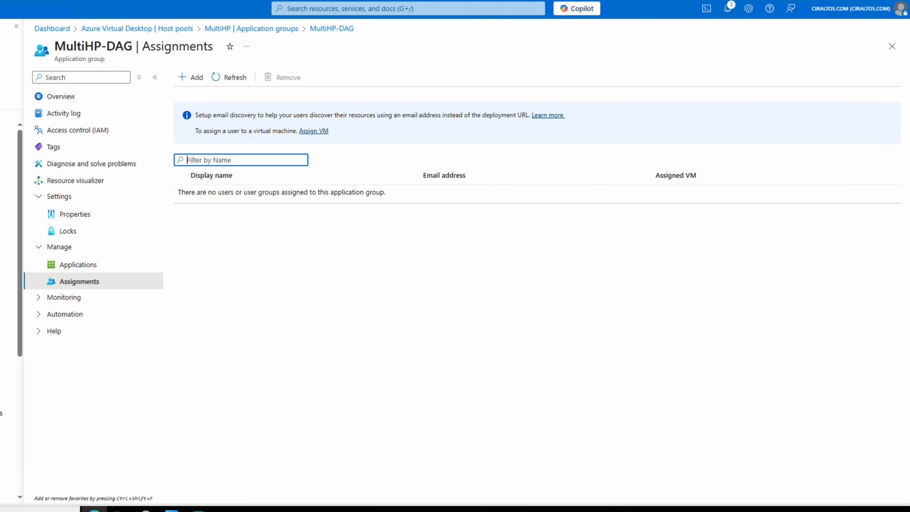
{"action": "left_click", "coordinate": [191, 77]}
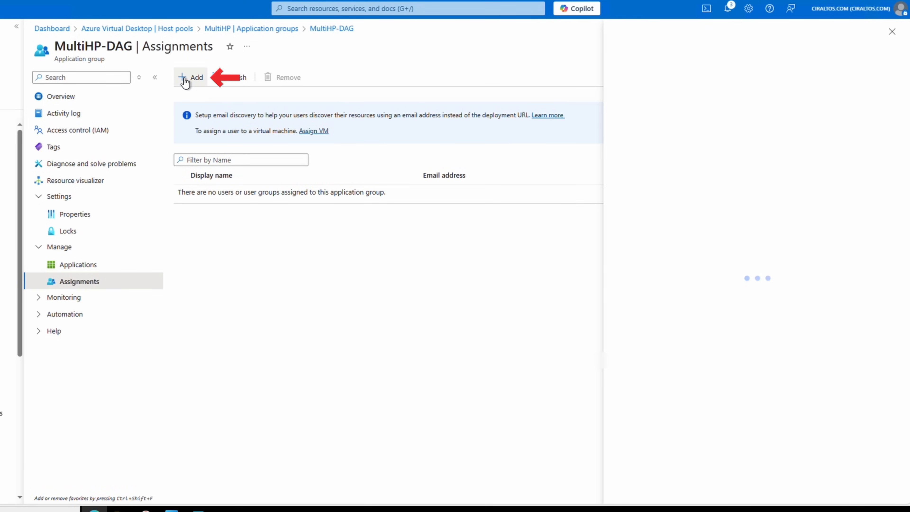
{"action": "left_click", "coordinate": [191, 77]}
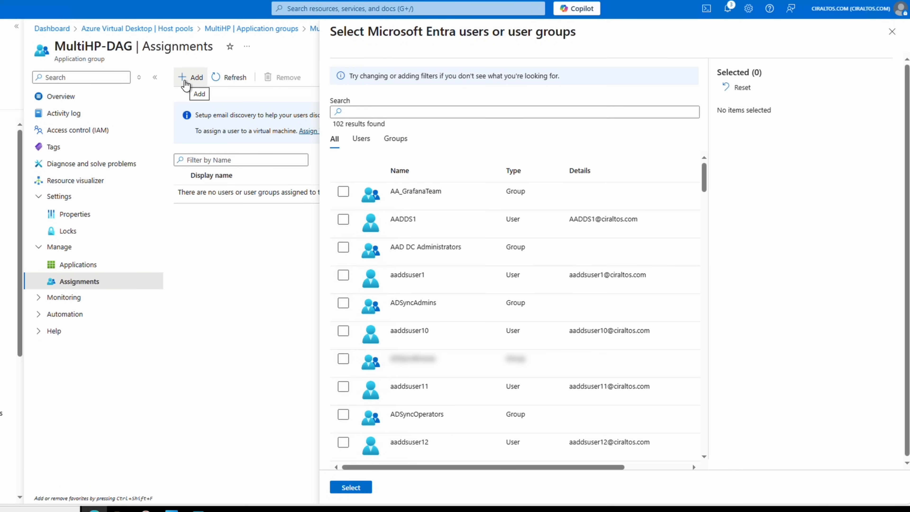
{"action": "mouse_move", "coordinate": [477, 97]}
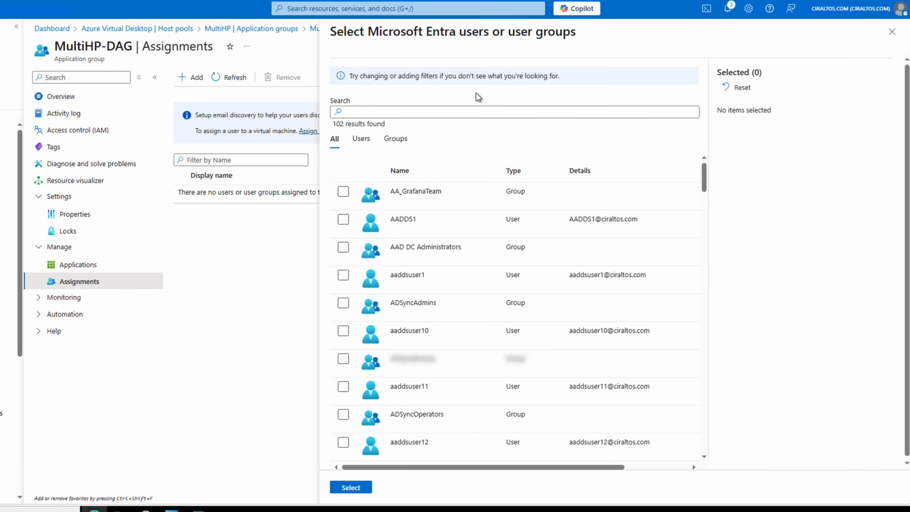
{"action": "left_click", "coordinate": [343, 193]}
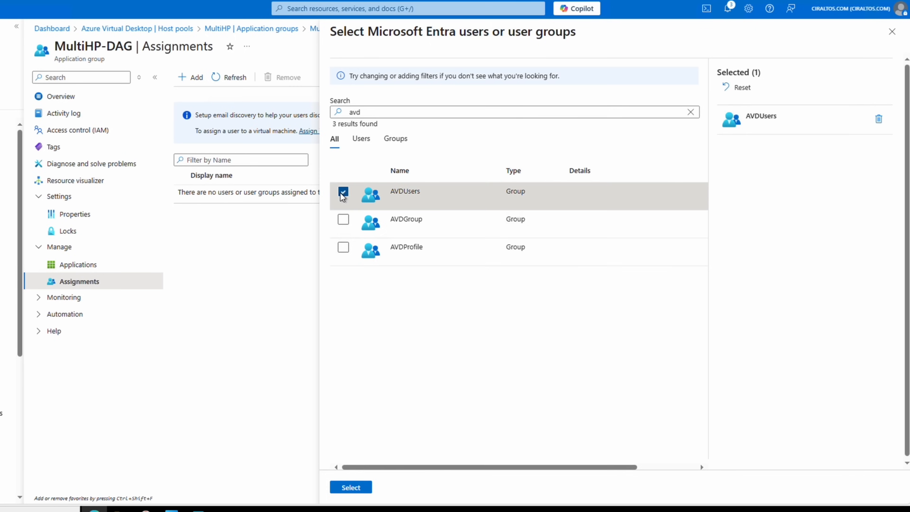
{"action": "left_click", "coordinate": [351, 487]}
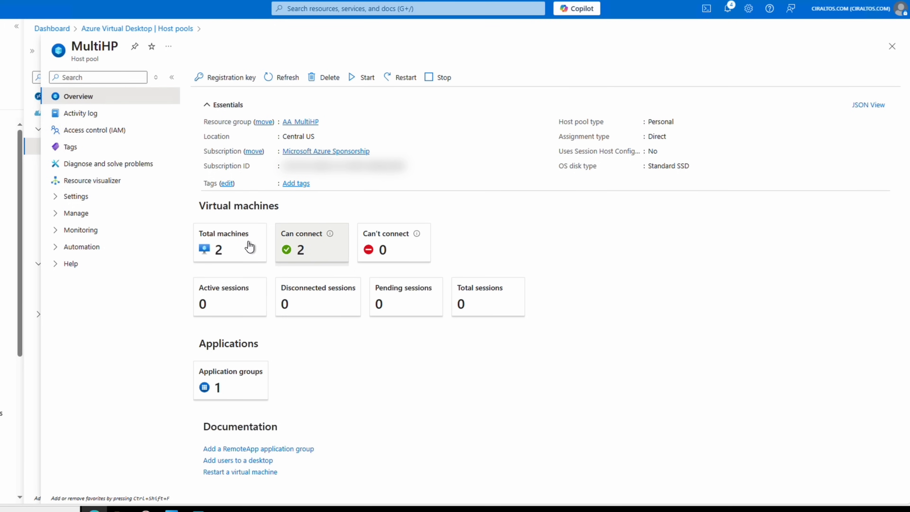
Assign the test user personally to session host MultiSH-0.ciraltos.com
{"action": "left_click", "coordinate": [75, 213]}
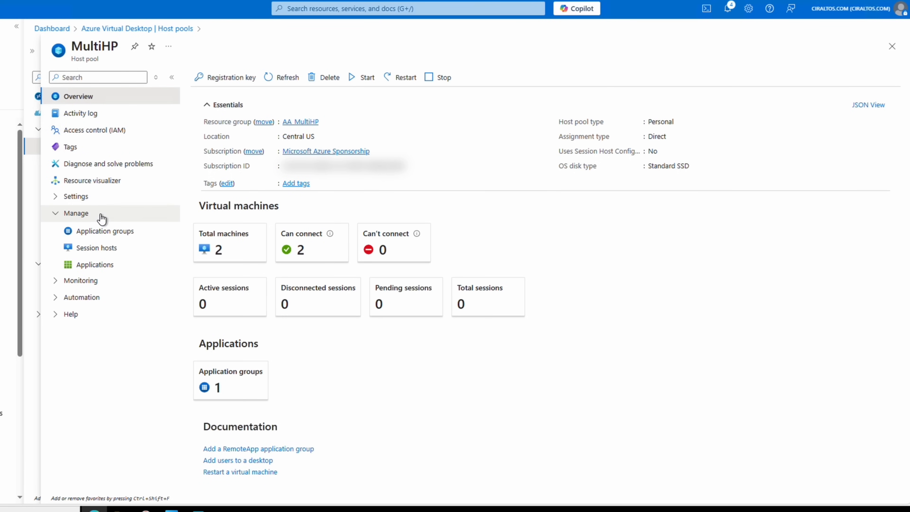
{"action": "left_click", "coordinate": [98, 248]}
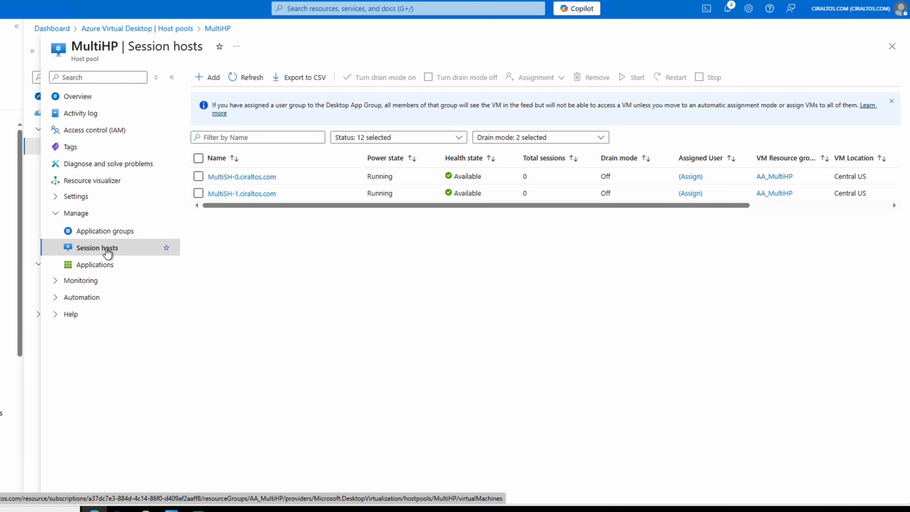
{"action": "left_click", "coordinate": [199, 176]}
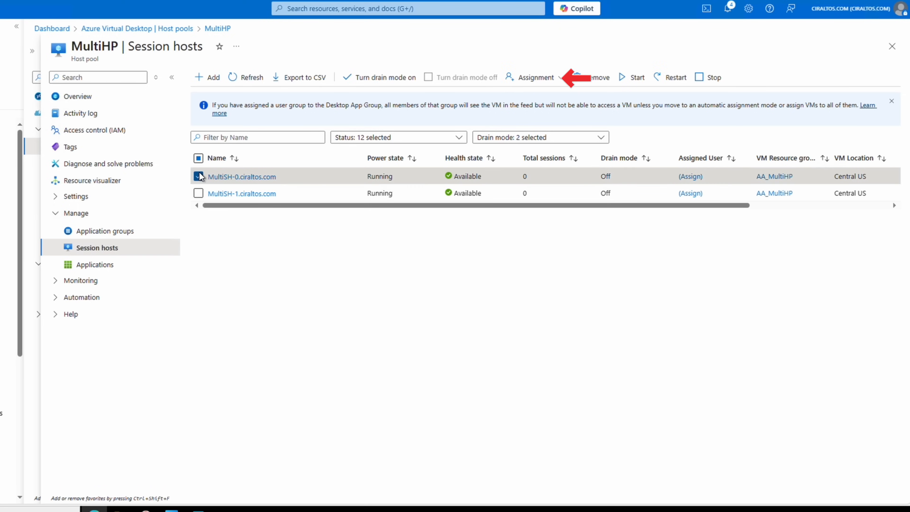
{"action": "left_click", "coordinate": [536, 77]}
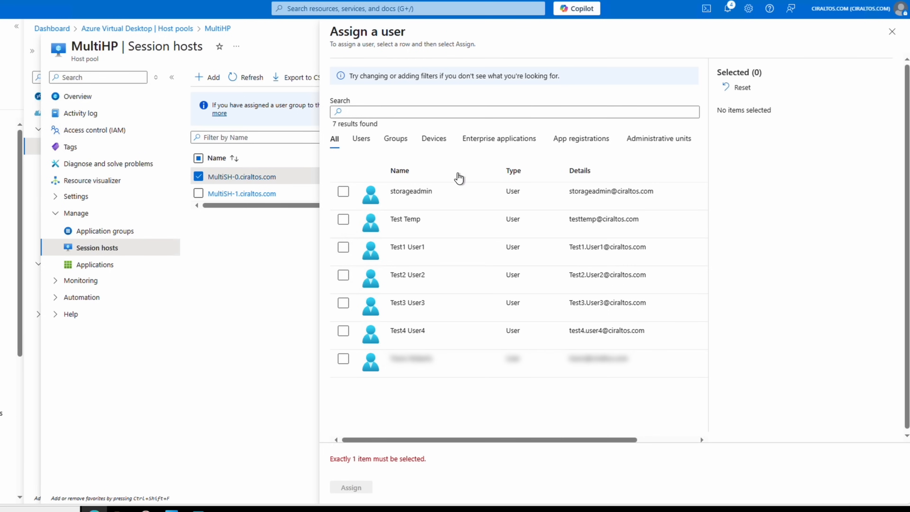
{"action": "left_click", "coordinate": [343, 246]}
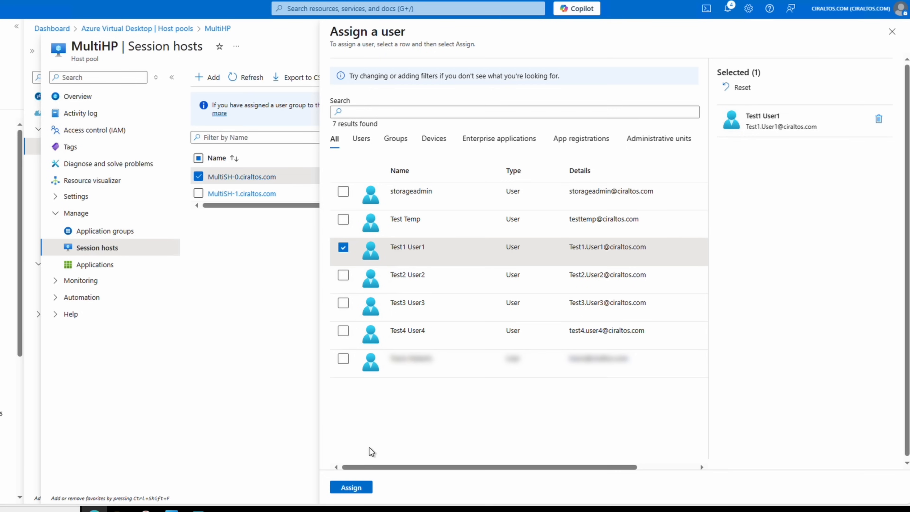
{"action": "left_click", "coordinate": [351, 487]}
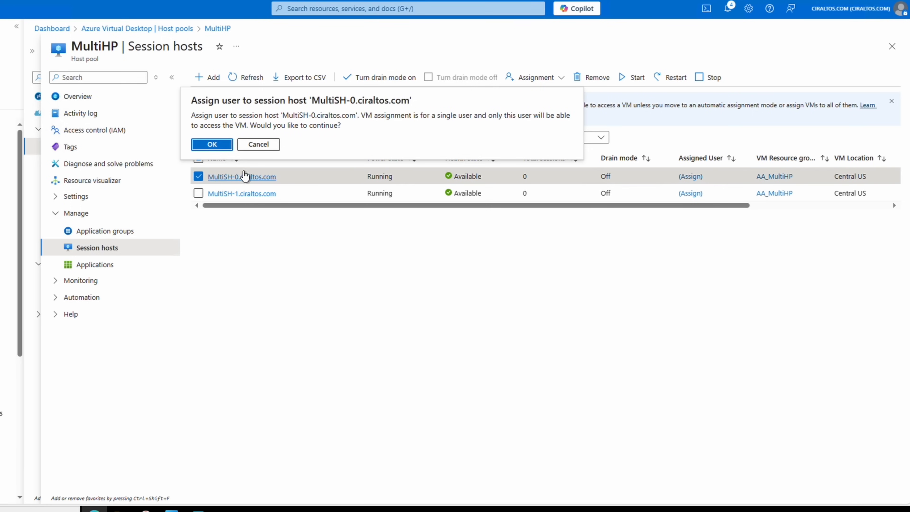
{"action": "left_click", "coordinate": [211, 144]}
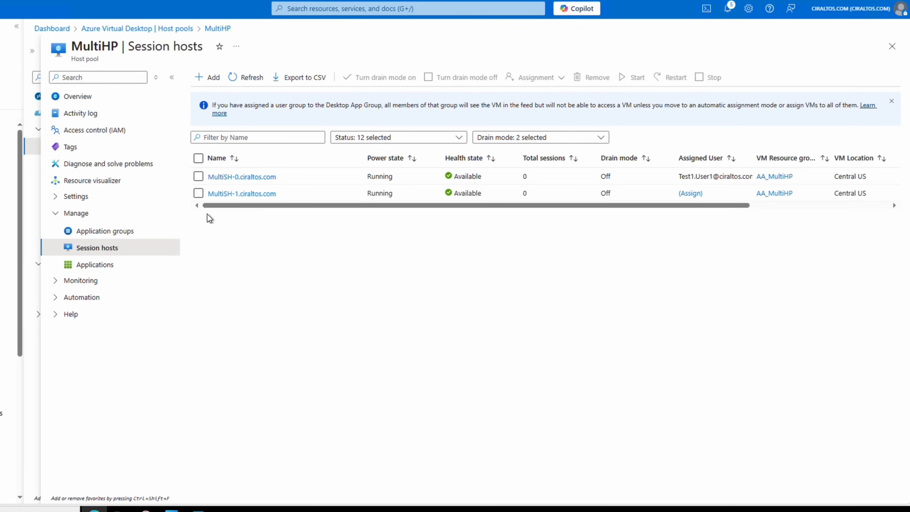
Assign the same test user personally to session host MultiSH-1.ciraltos.com
{"action": "left_click", "coordinate": [199, 194]}
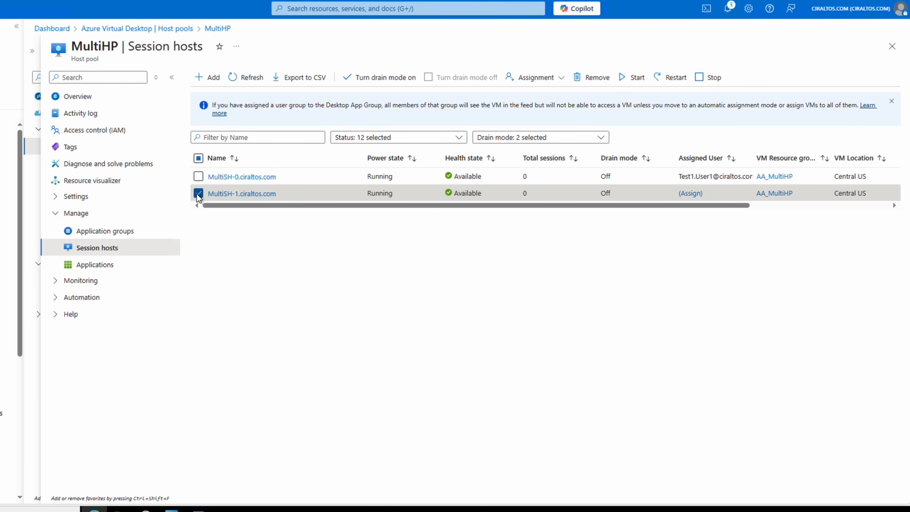
{"action": "left_click", "coordinate": [534, 77]}
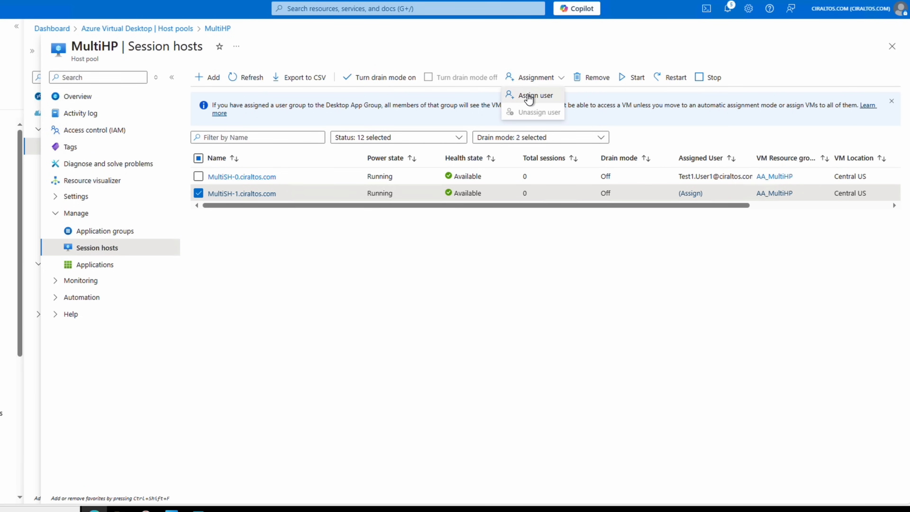
{"action": "left_click", "coordinate": [535, 95]}
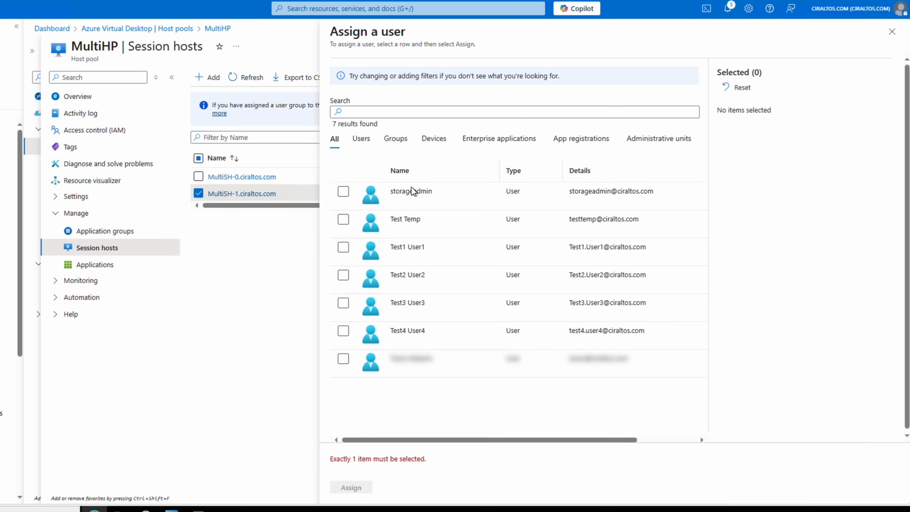
{"action": "left_click", "coordinate": [343, 247]}
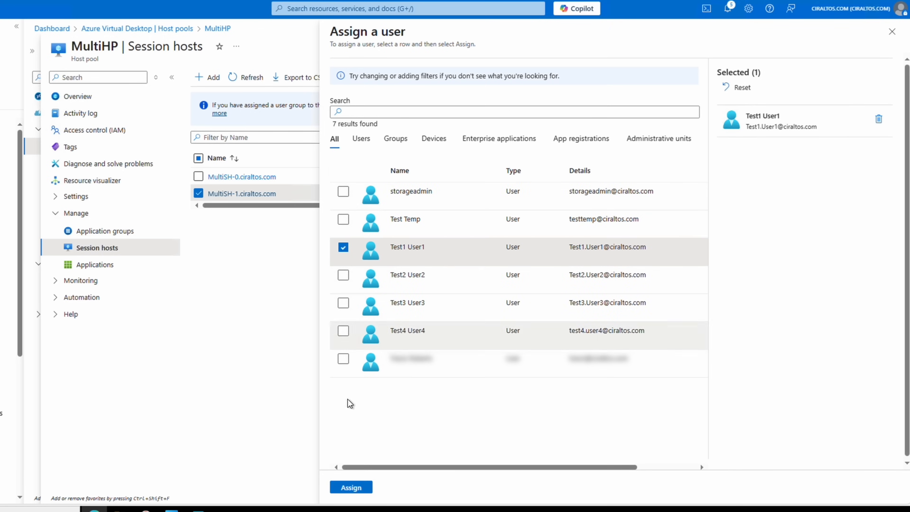
{"action": "left_click", "coordinate": [351, 486]}
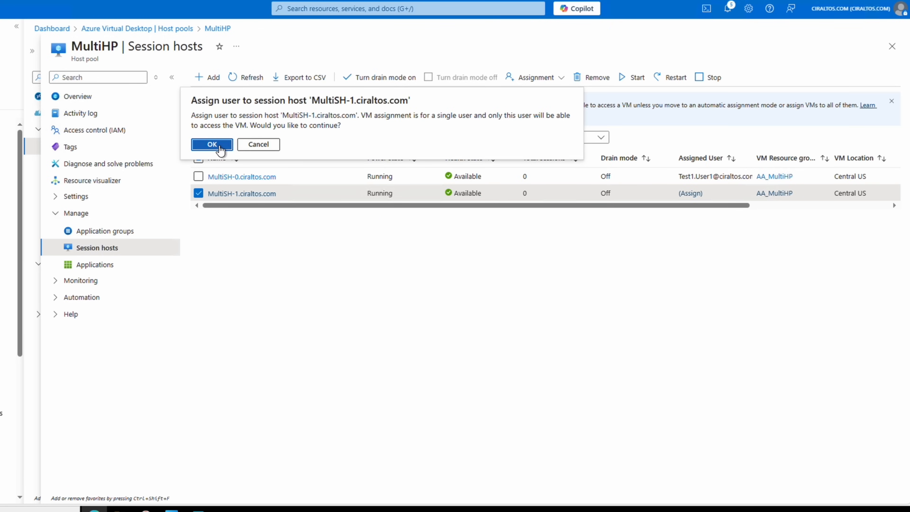
{"action": "left_click", "coordinate": [211, 144]}
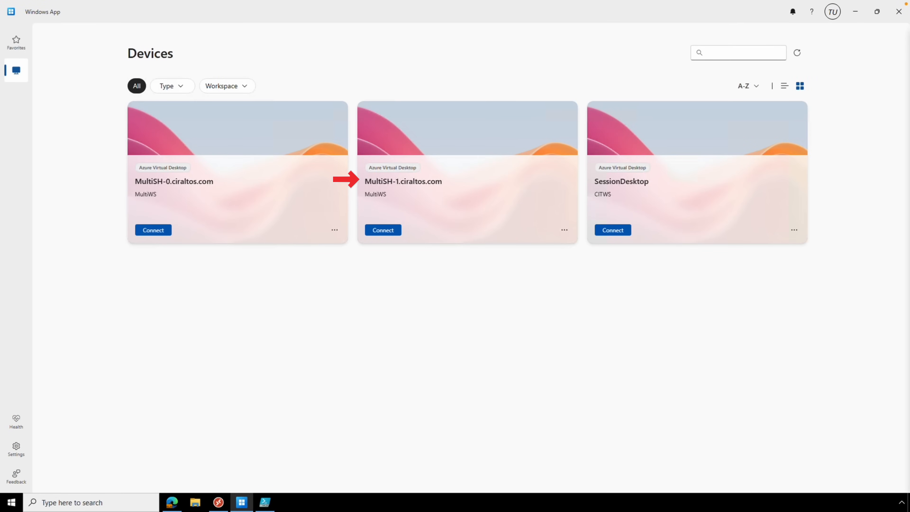
Connect to a MultiSH desktop in Windows App, signing in as the test user
{"action": "left_click", "coordinate": [153, 230]}
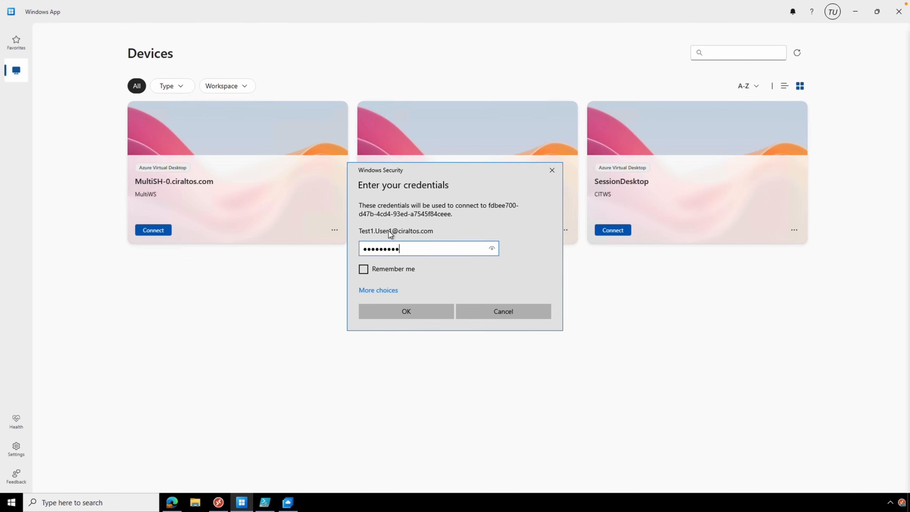
{"action": "left_click", "coordinate": [405, 311]}
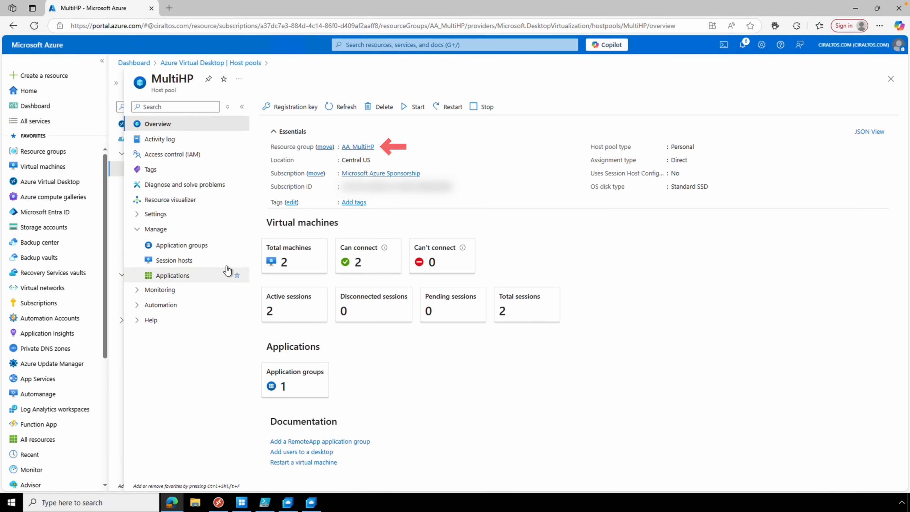
Show MultiSH-0 and MultiSH-1 each running one session for the test user
{"action": "left_click", "coordinate": [174, 261]}
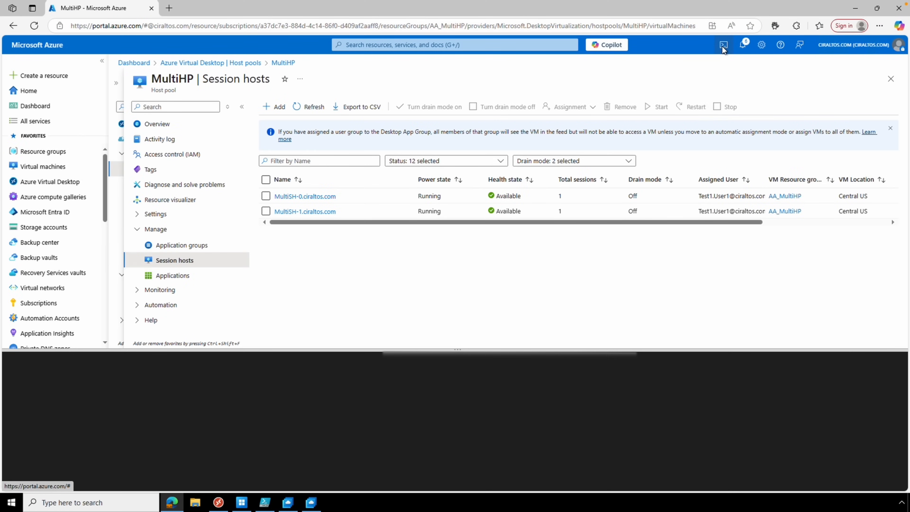
Run Get-AzResourceGroup in Cloud Shell and bring in the Update-AzWvdSessionHost commands naming hosts Dev Desktop and Prod Desktop
{"action": "left_click", "coordinate": [723, 45]}
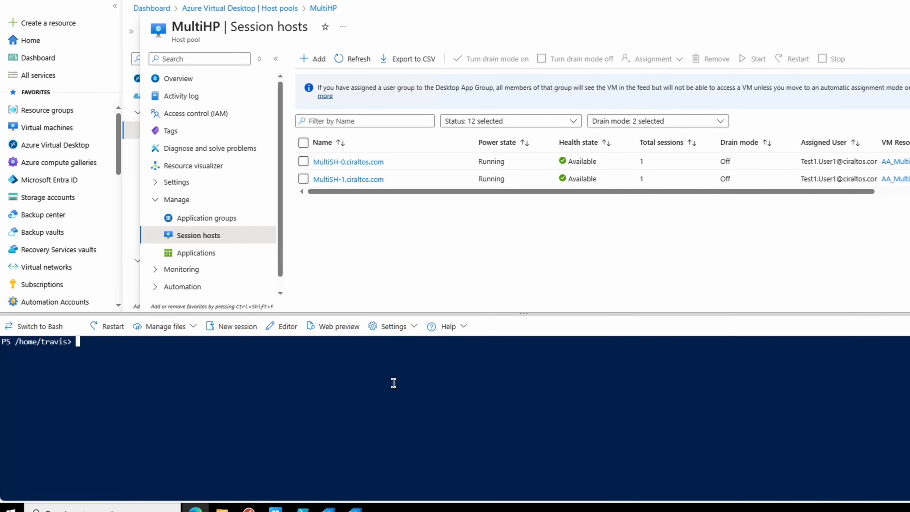
{"action": "type", "text": "get-AzResourceGroup"}
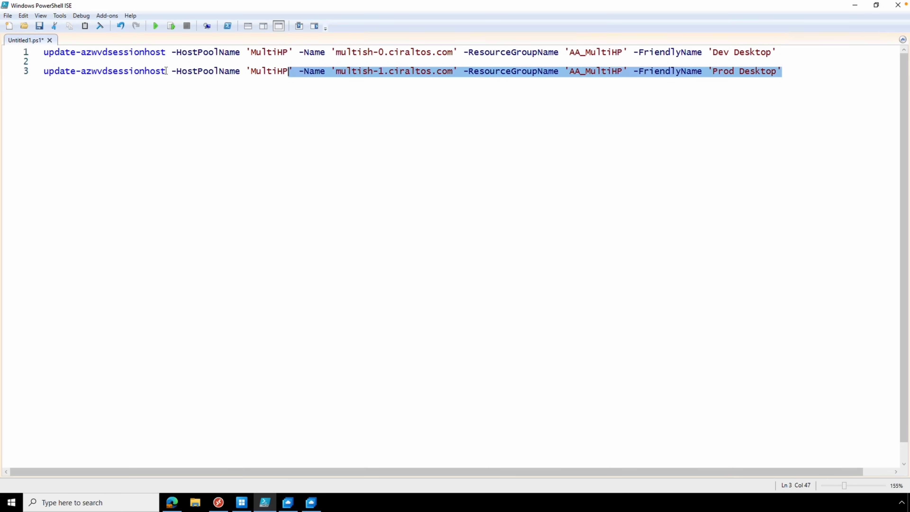
{"action": "right_click", "coordinate": [104, 70]}
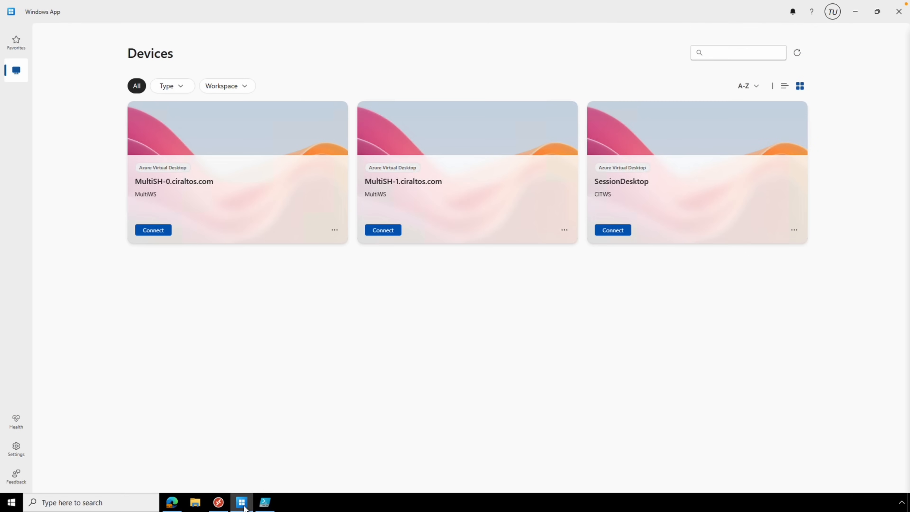
{"action": "mouse_move", "coordinate": [281, 491]}
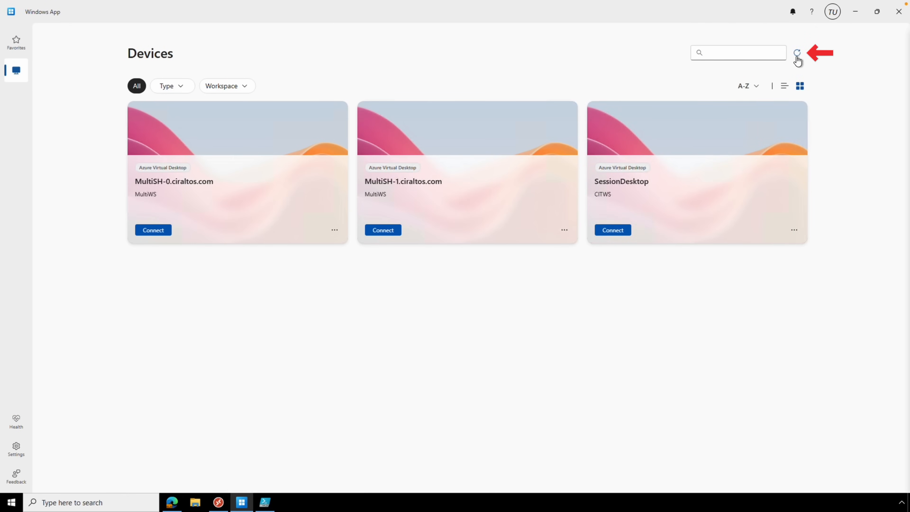
Refresh the device list to show Dev Desktop and Prod Desktop, then connect to Dev Desktop
{"action": "left_click", "coordinate": [797, 52]}
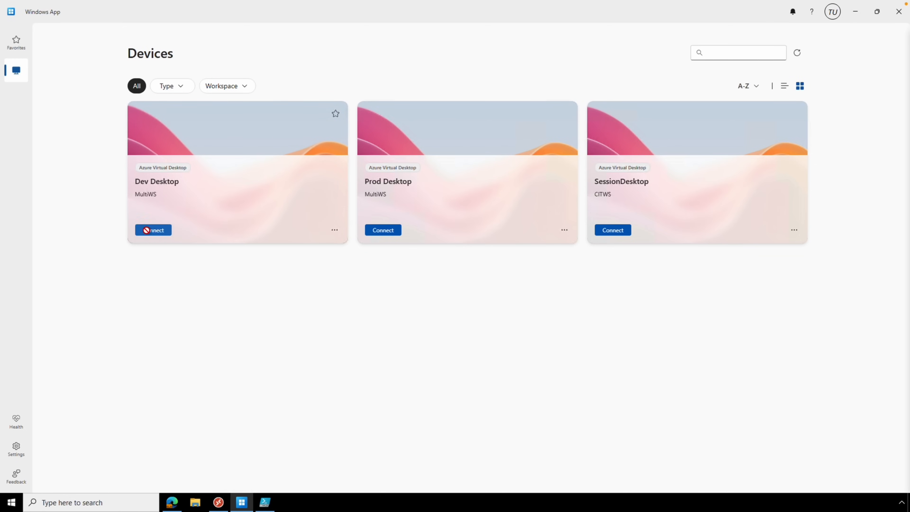
{"action": "left_click", "coordinate": [153, 230]}
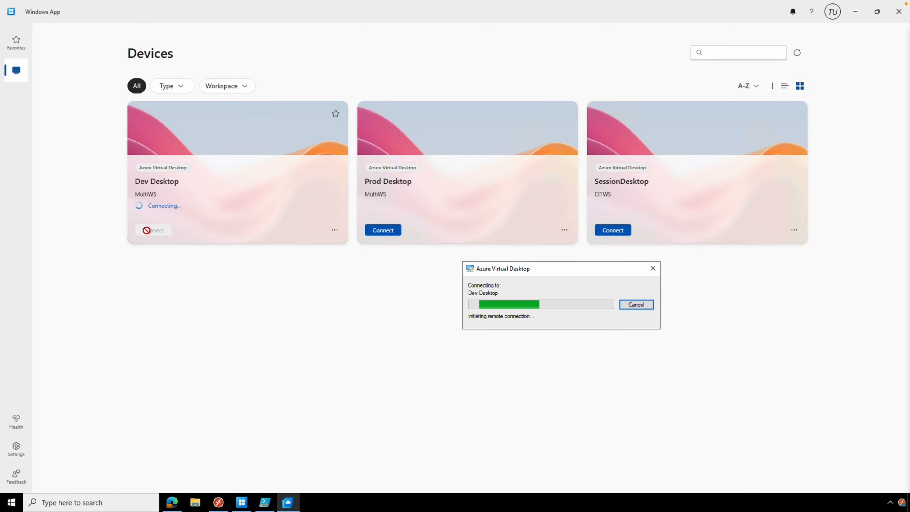